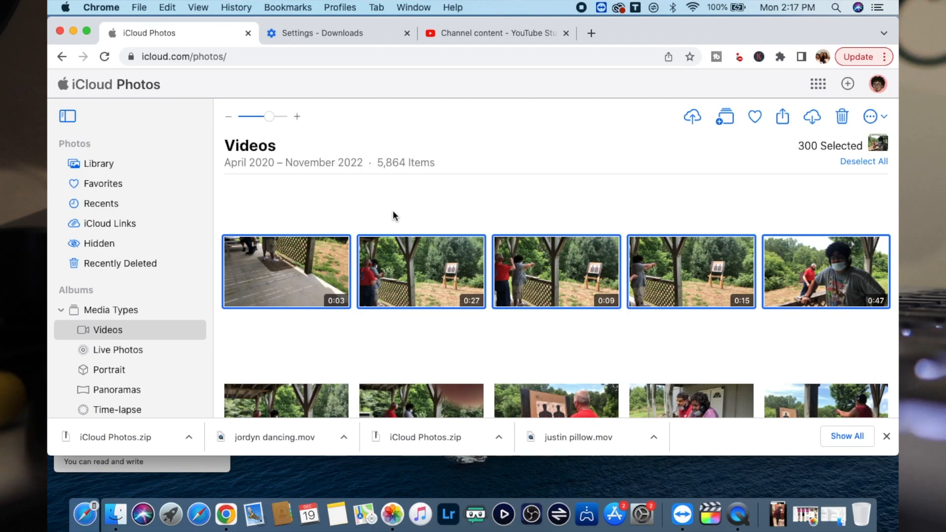
mouse_move(422, 214)
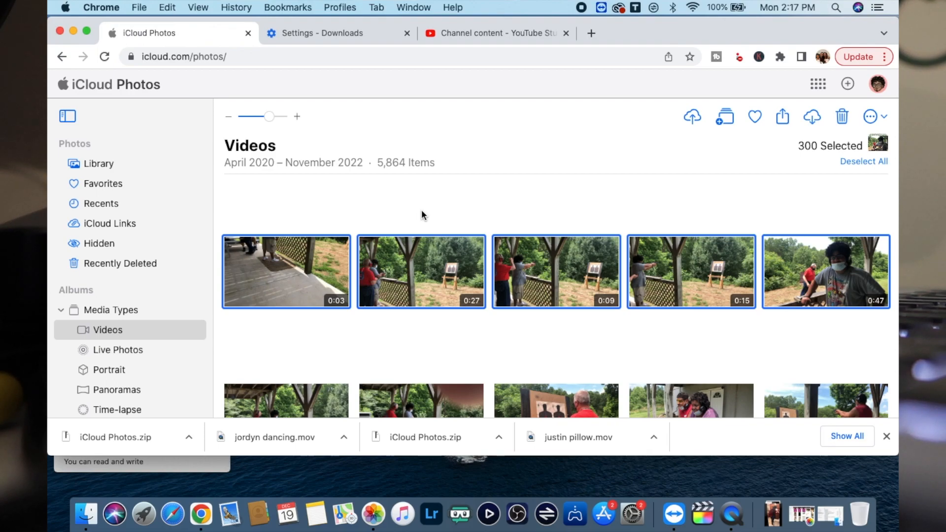
mouse_move(431, 215)
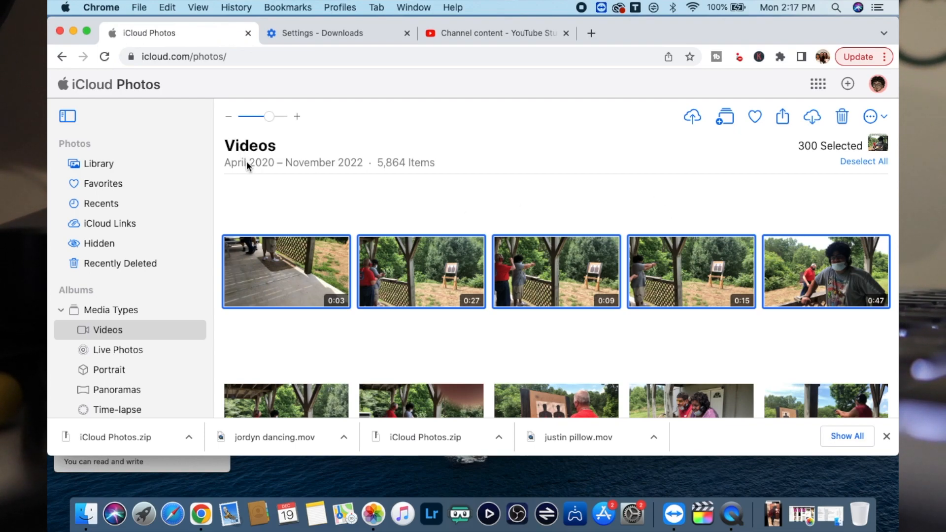
mouse_move(829, 157)
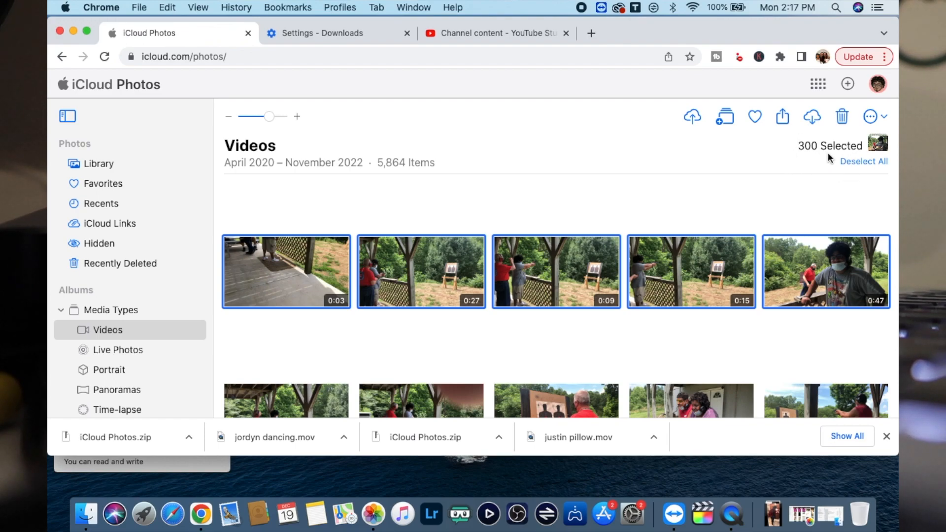
mouse_move(428, 121)
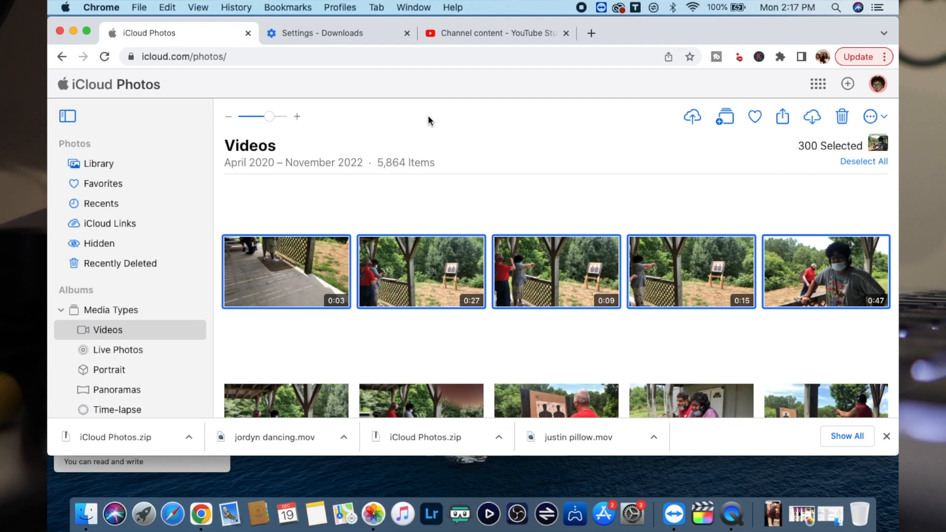
mouse_move(489, 209)
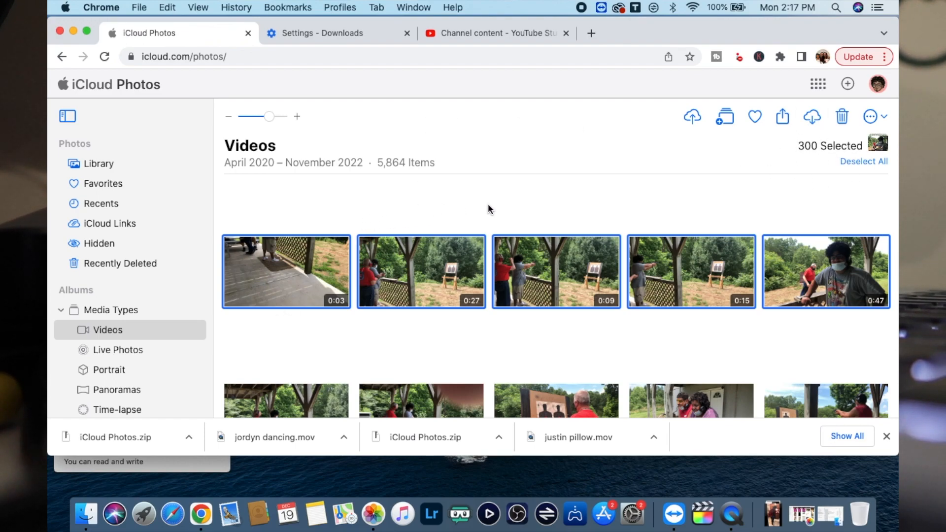
mouse_move(529, 210)
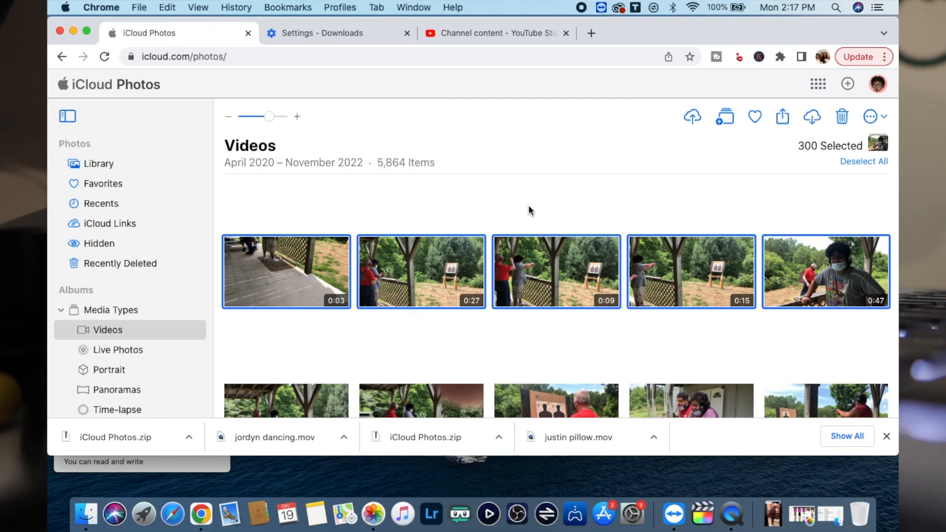
mouse_move(419, 207)
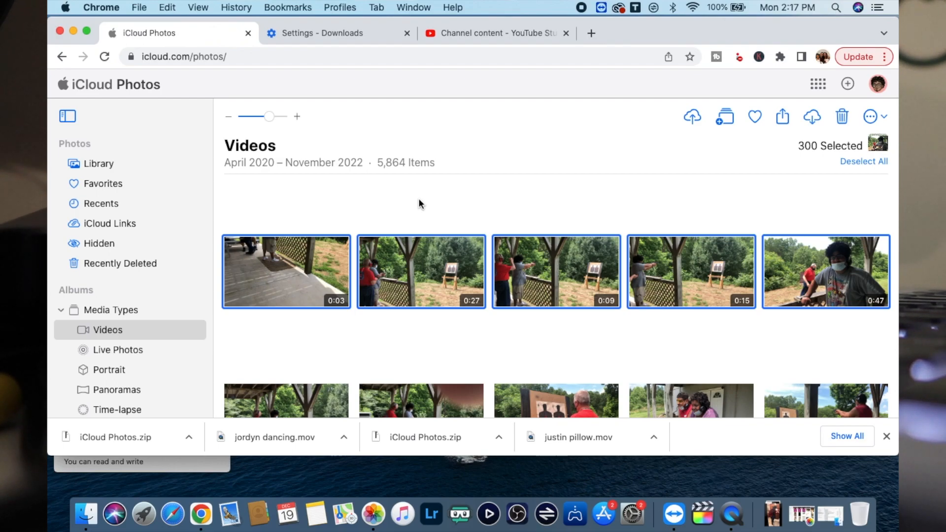
mouse_move(202, 514)
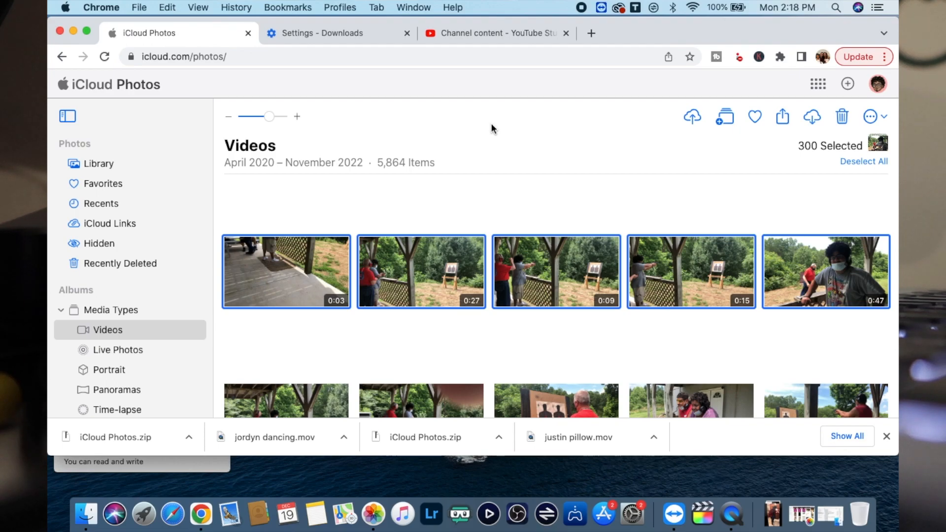
mouse_move(487, 322)
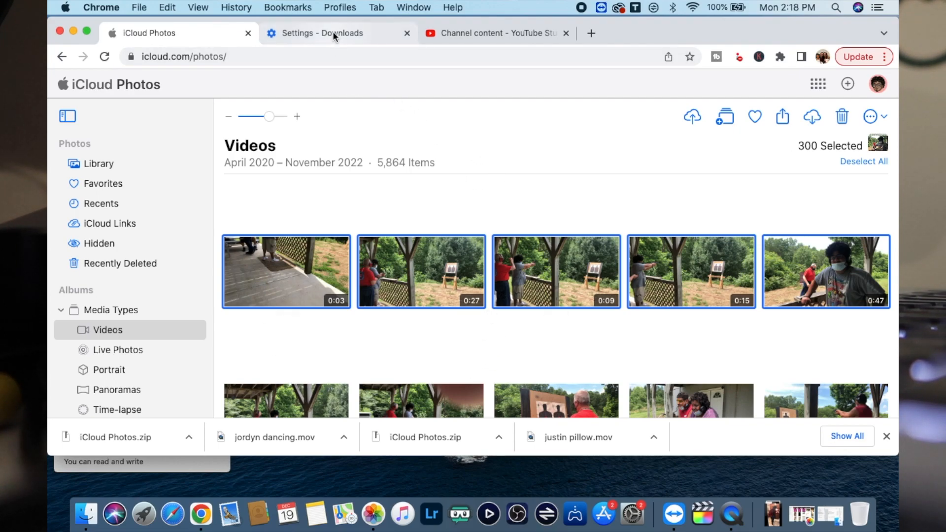
Step: Check Chrome's download settings: save to Downloads with 'Ask where to save' on
left_click(332, 32)
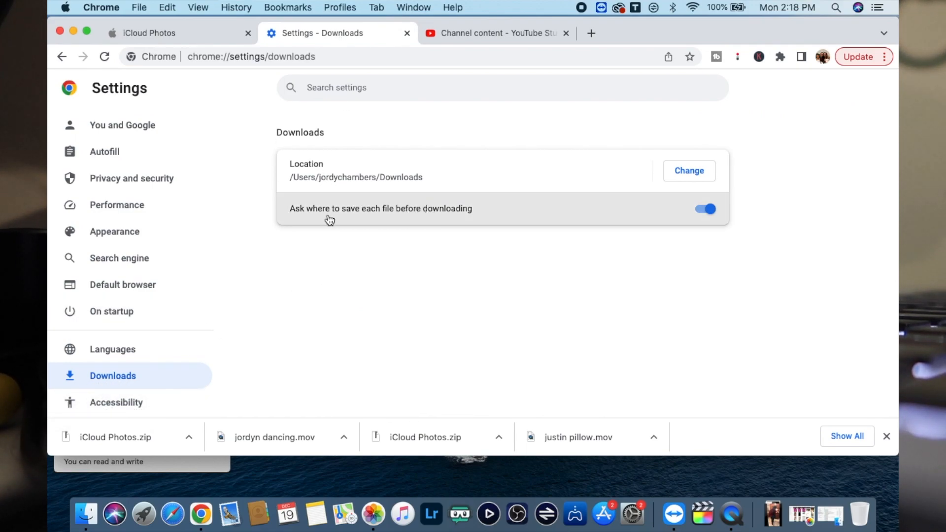
mouse_move(405, 250)
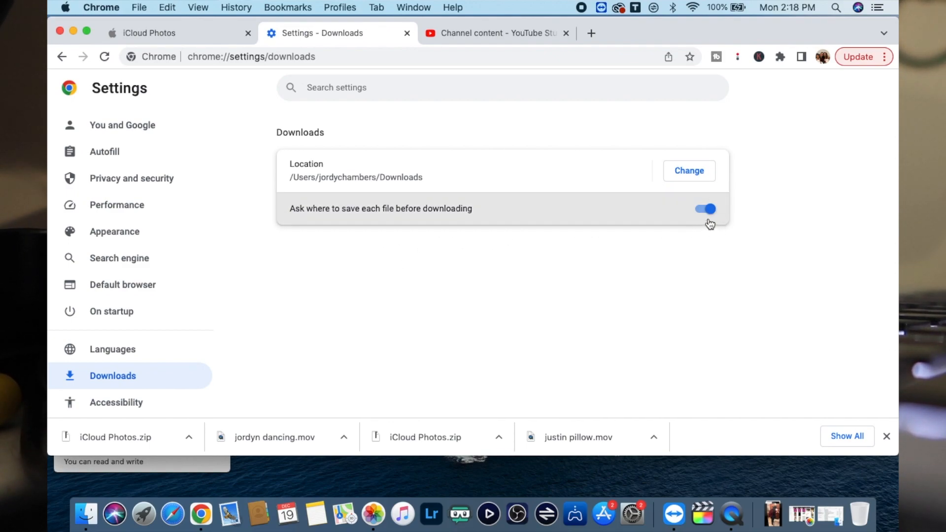
mouse_move(693, 185)
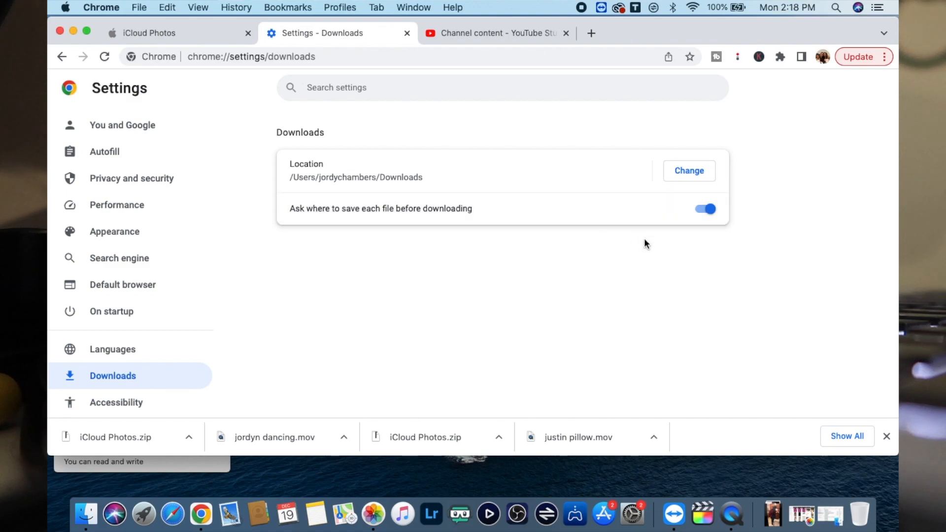
mouse_move(154, 91)
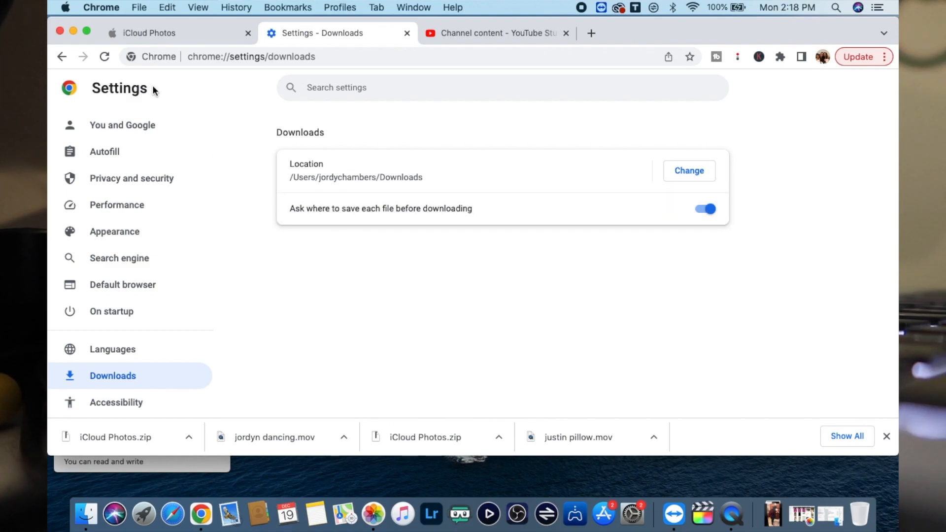
left_click(151, 33)
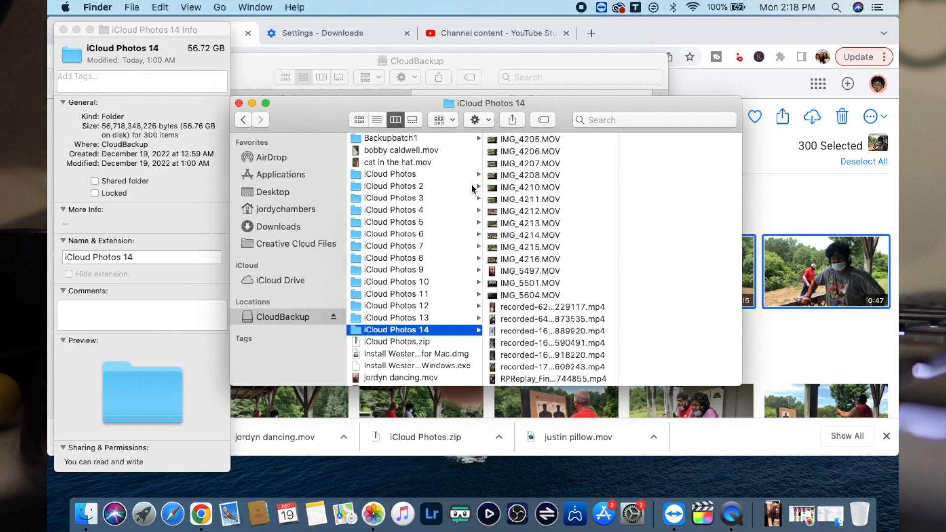
mouse_move(440, 249)
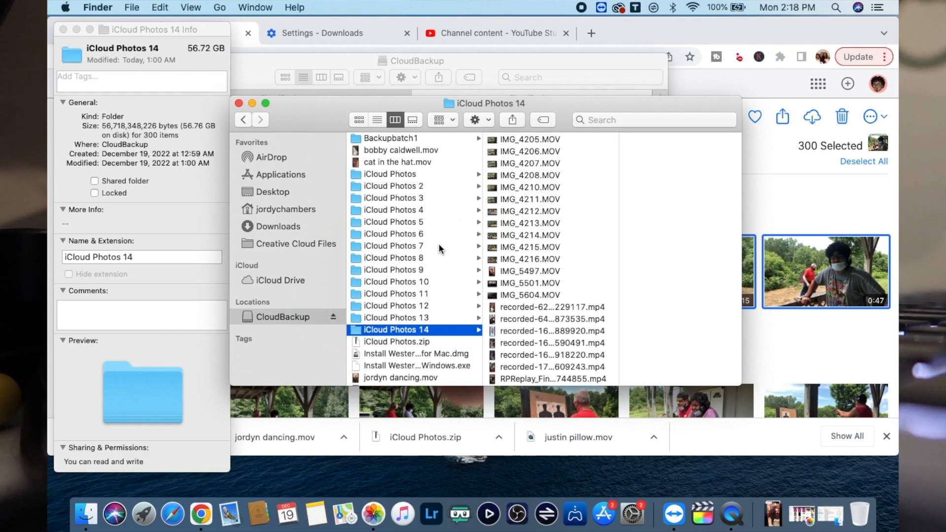
mouse_move(430, 287)
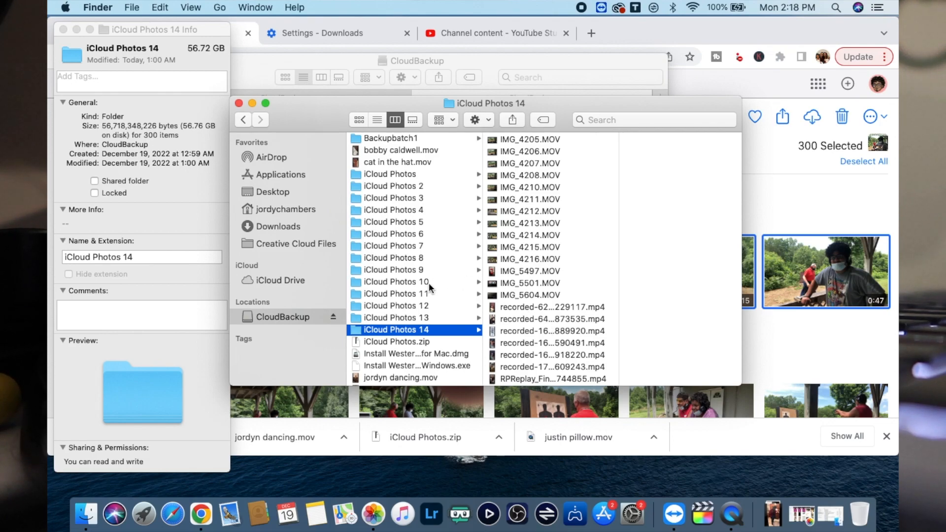
mouse_move(406, 338)
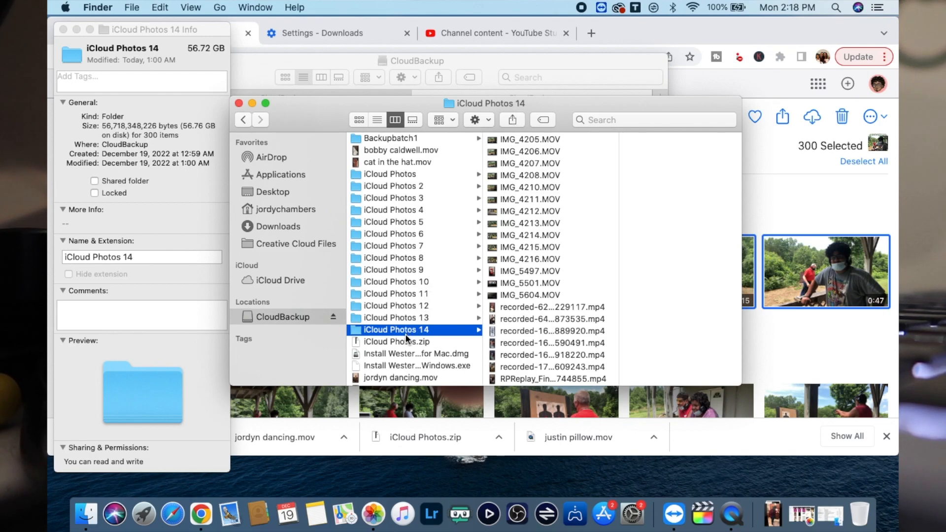
mouse_move(401, 346)
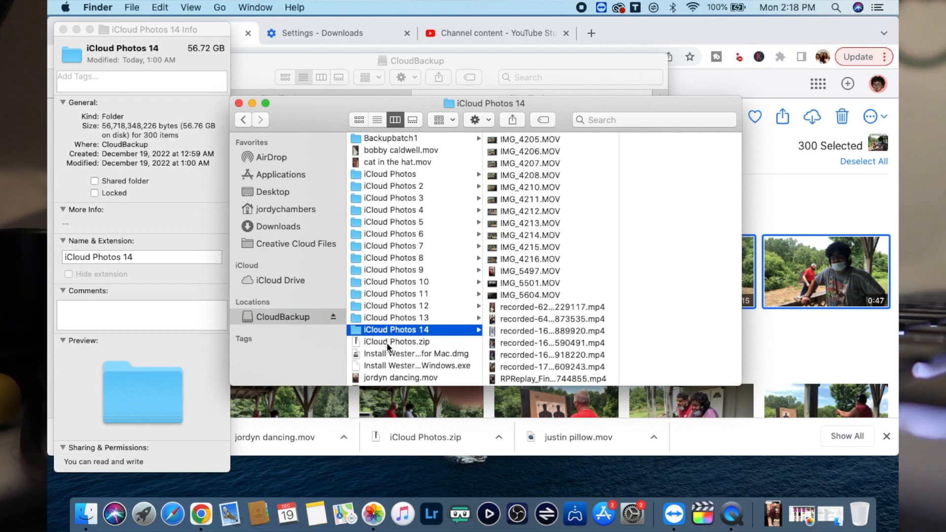
mouse_move(406, 352)
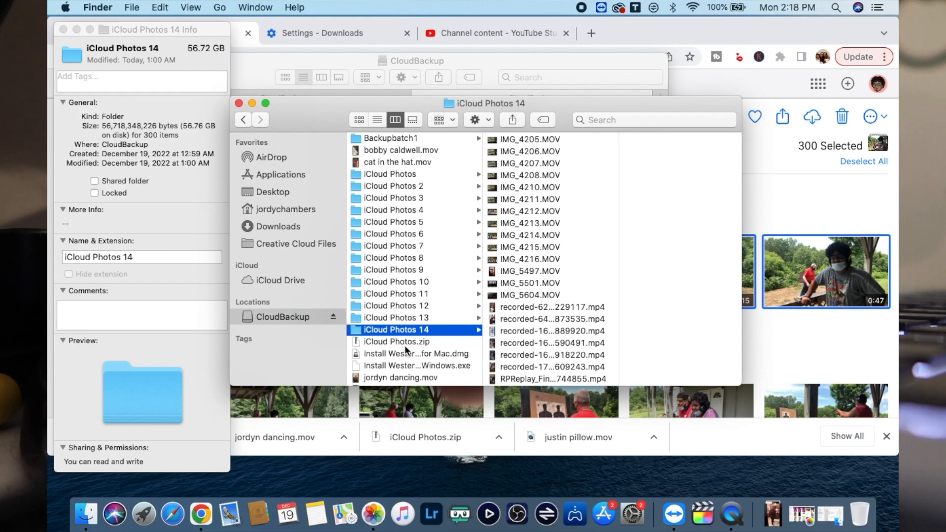
mouse_move(403, 347)
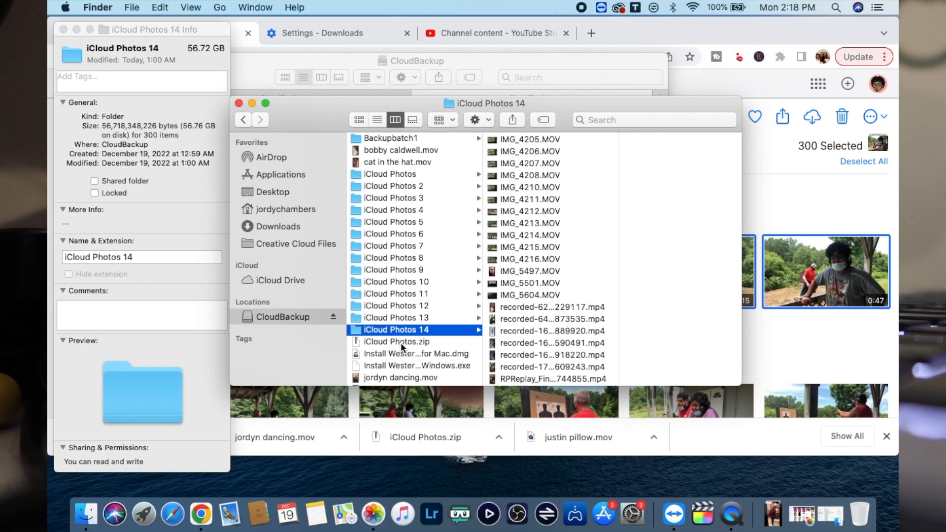
mouse_move(369, 353)
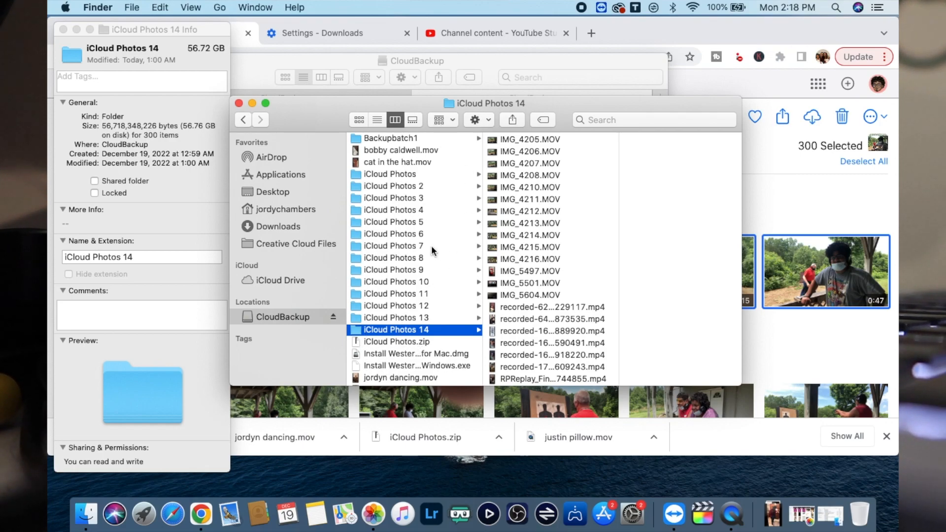
mouse_move(411, 298)
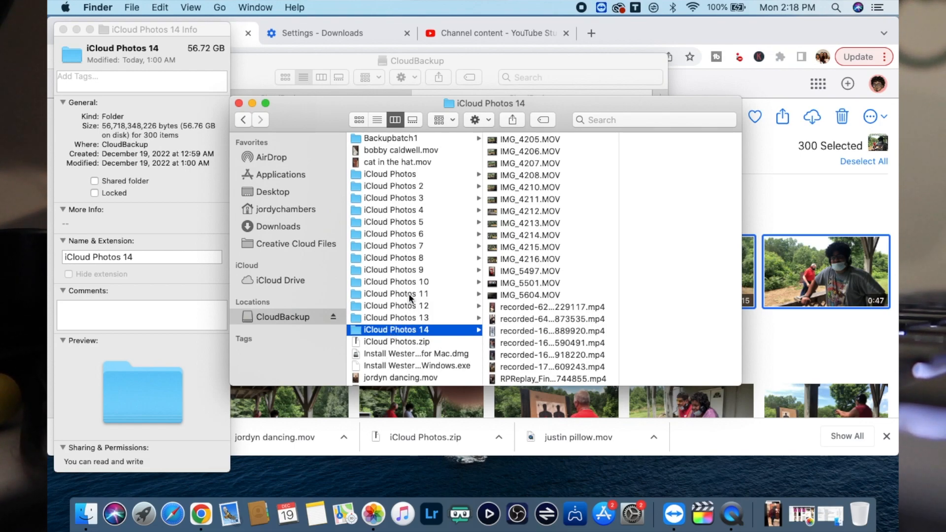
mouse_move(406, 334)
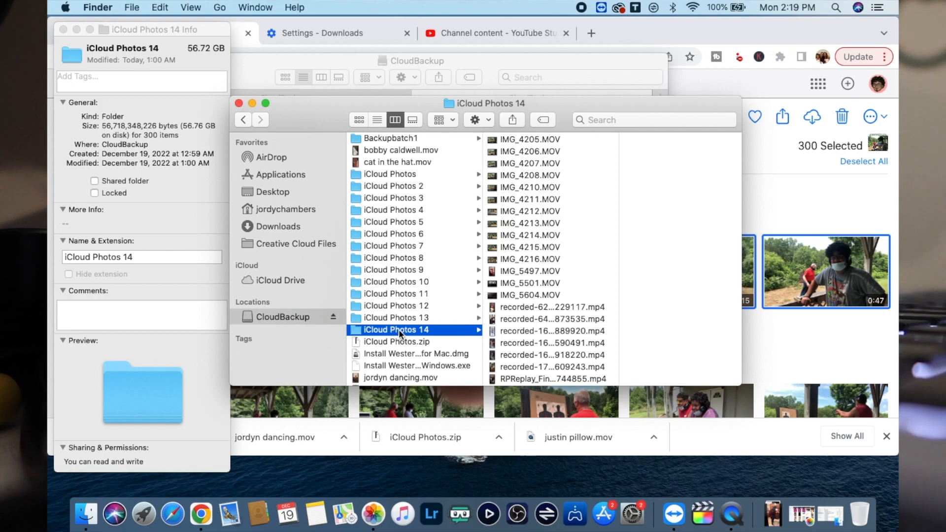
mouse_move(296, 320)
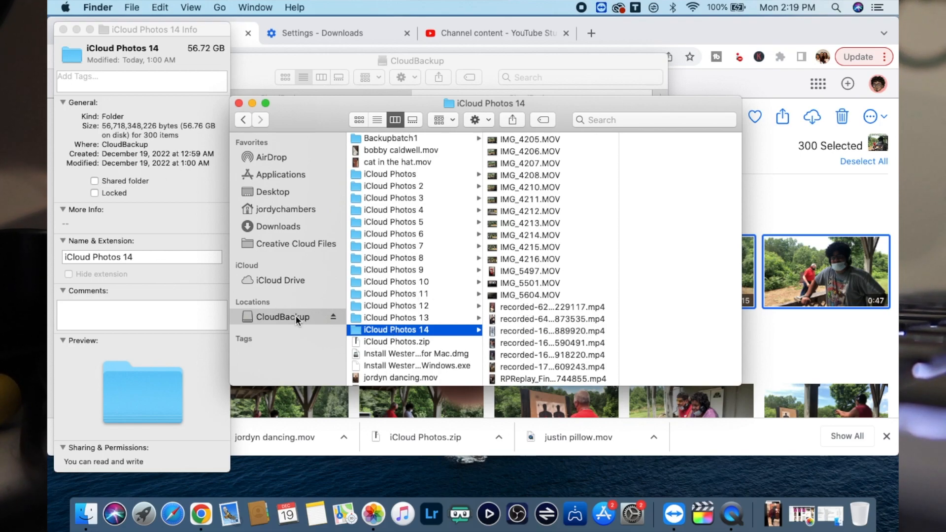
mouse_move(390, 335)
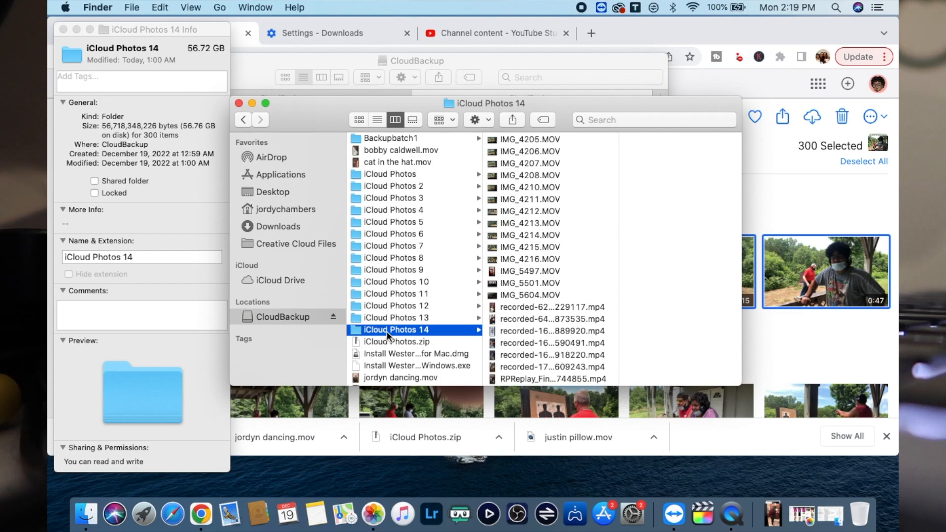
Step: Bring up the context menu for the iCloud Photos 14 folder on CloudBackup
right_click(396, 330)
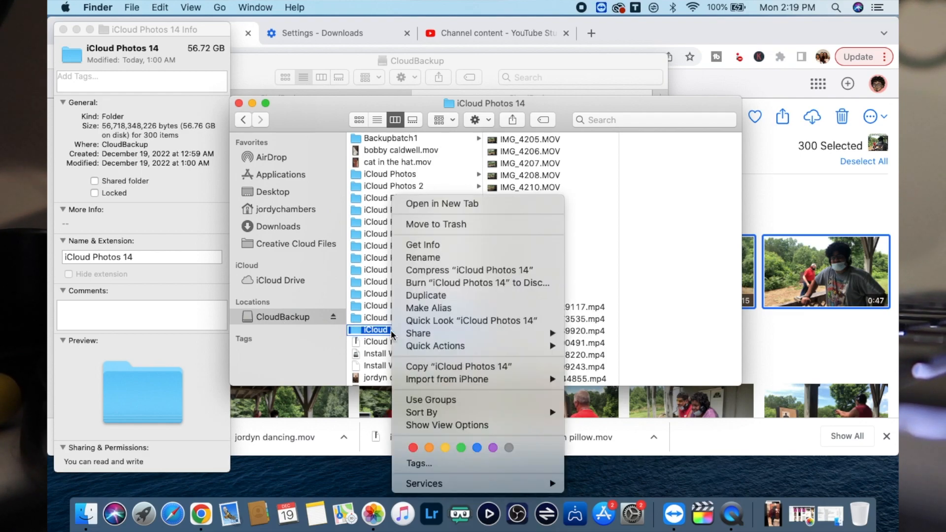
mouse_move(422, 245)
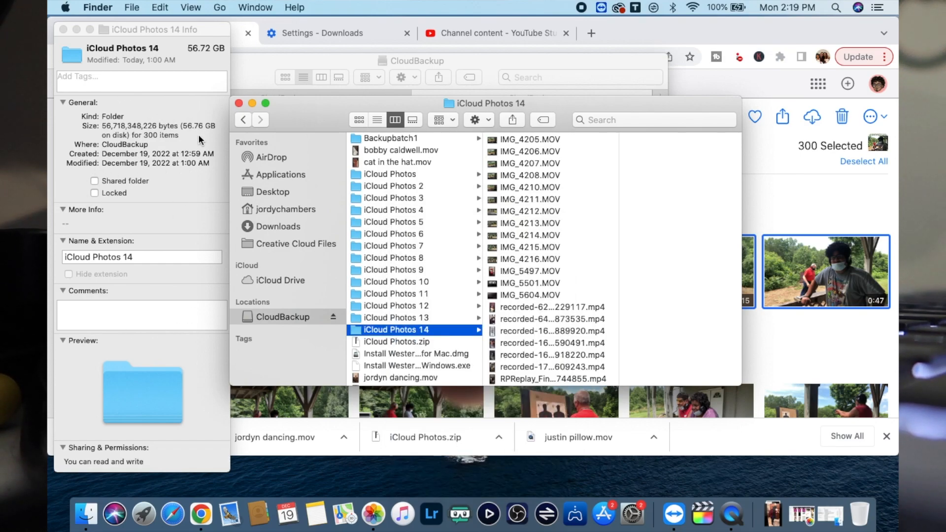
mouse_move(190, 136)
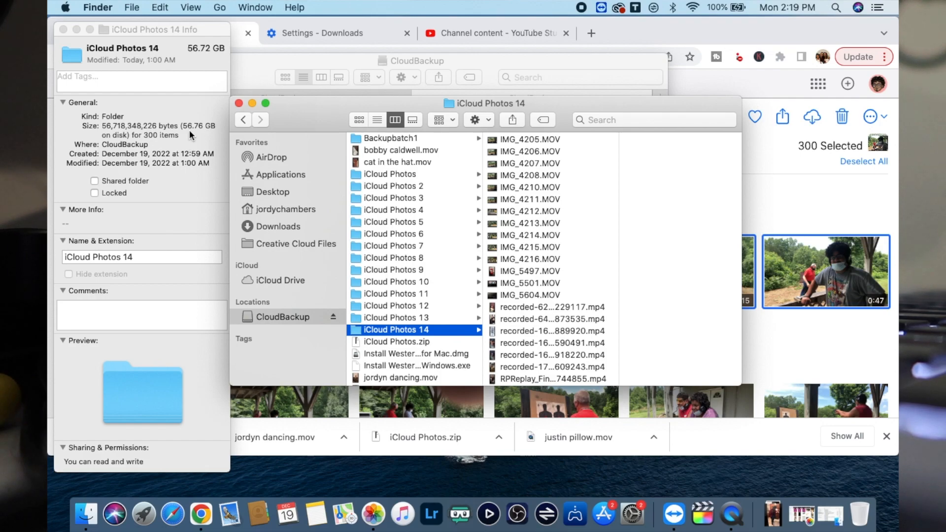
mouse_move(202, 133)
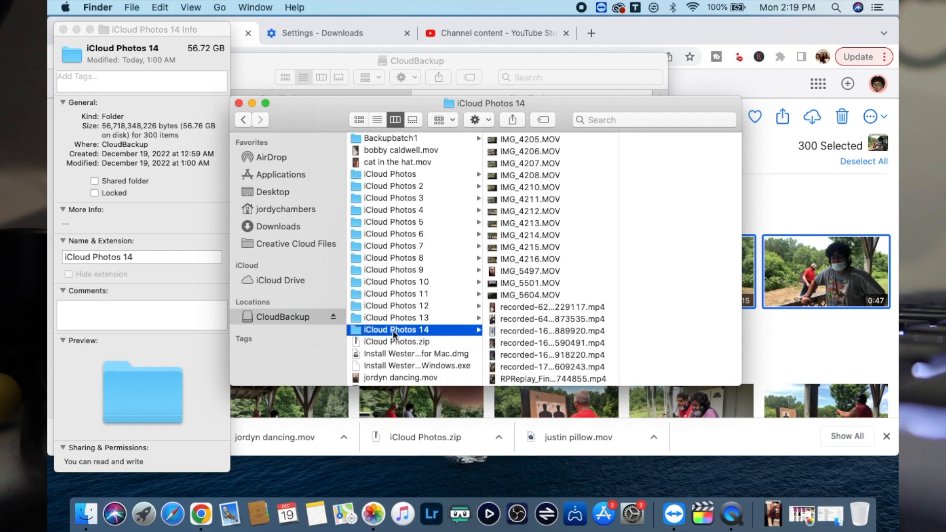
mouse_move(399, 332)
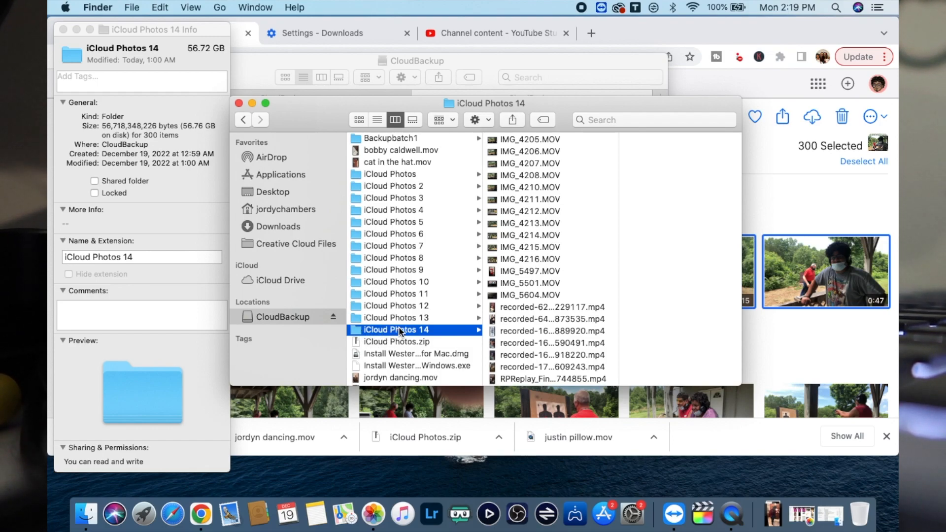
Step: Compare the 57.29 GB iCloud Photos.zip archive against the extracted folder
left_click(397, 342)
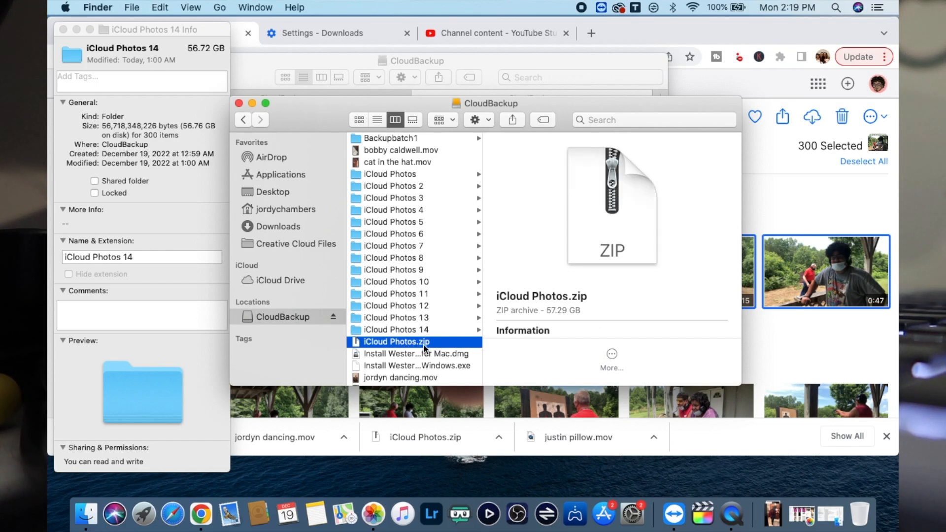
mouse_move(395, 349)
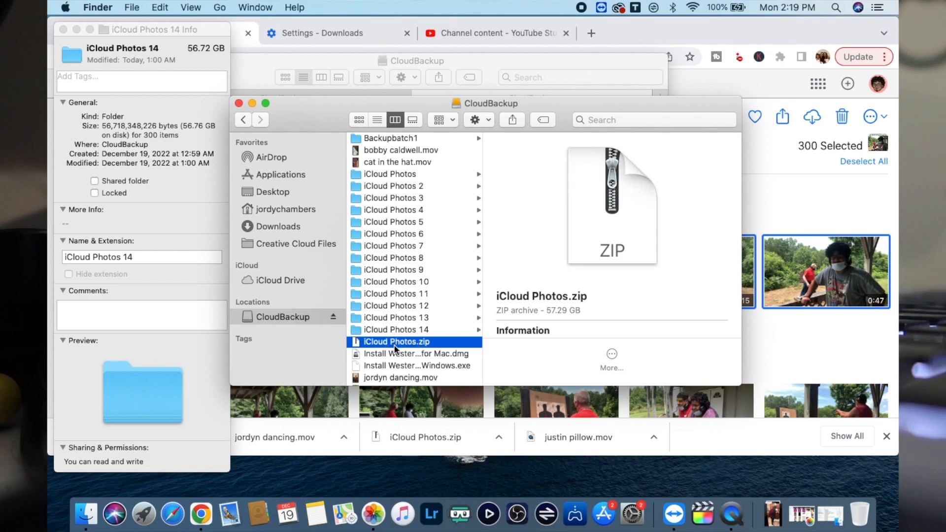
mouse_move(372, 349)
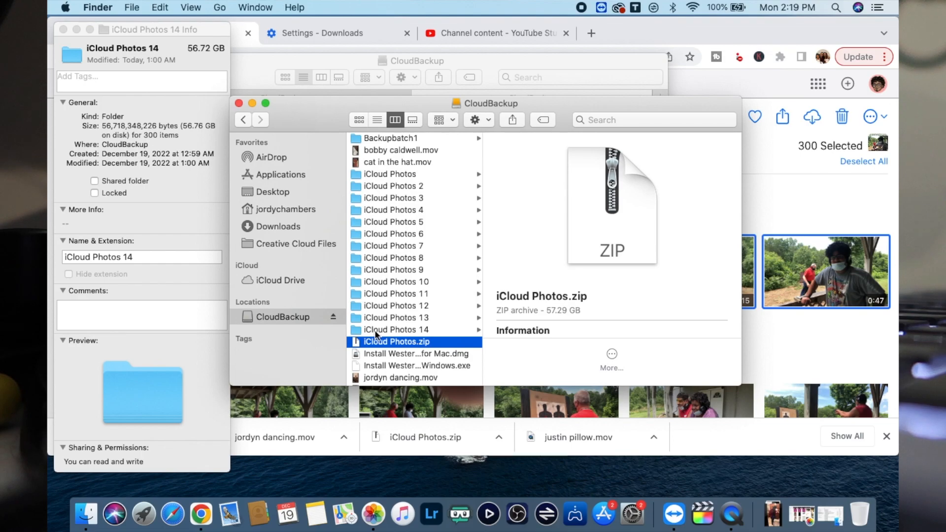
left_click(395, 329)
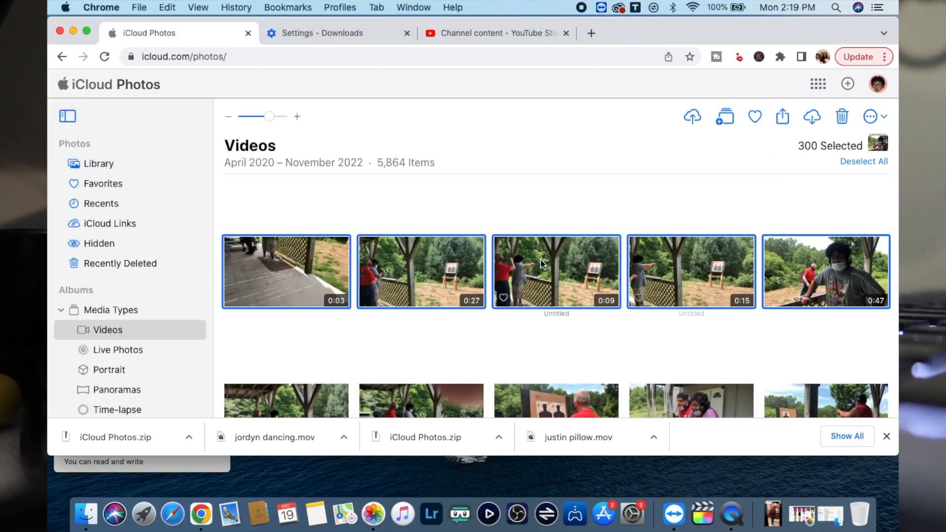
mouse_move(801, 176)
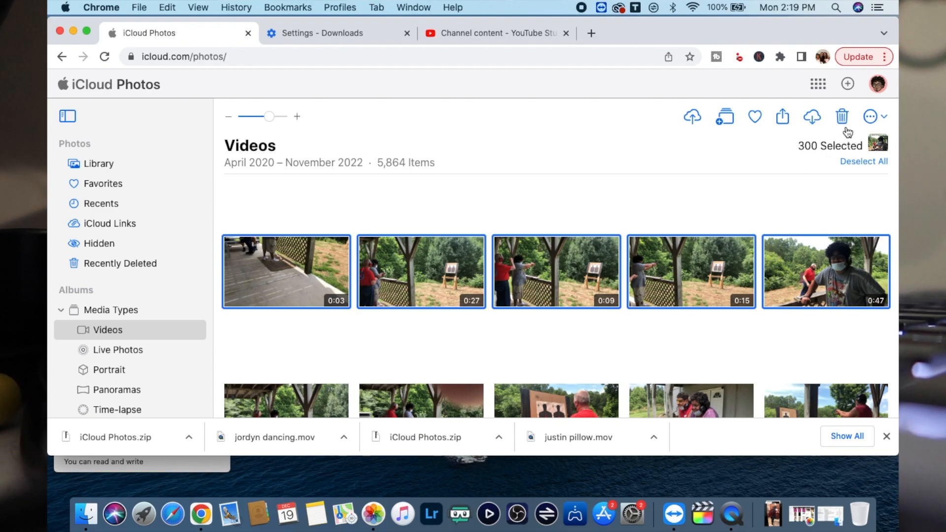
Step: Trash the 300 selected videos and confirm deletion from all devices
left_click(840, 116)
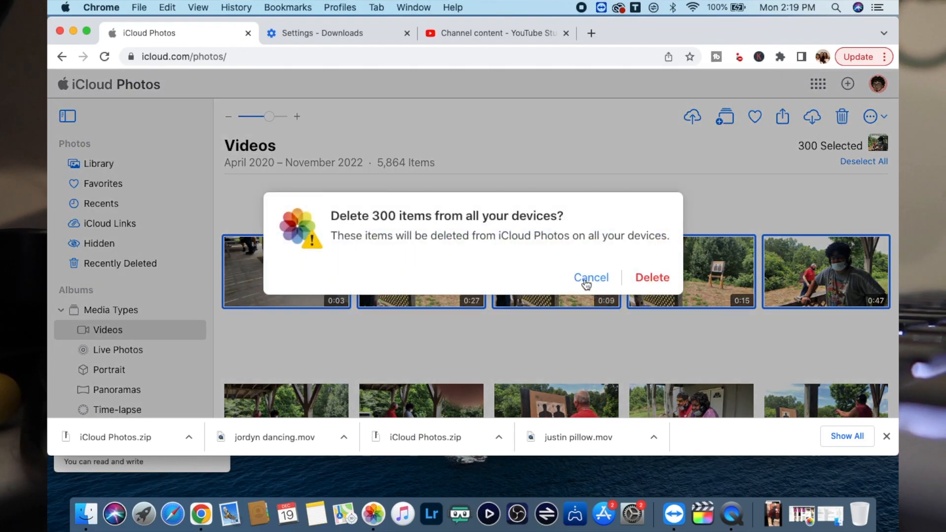
left_click(651, 277)
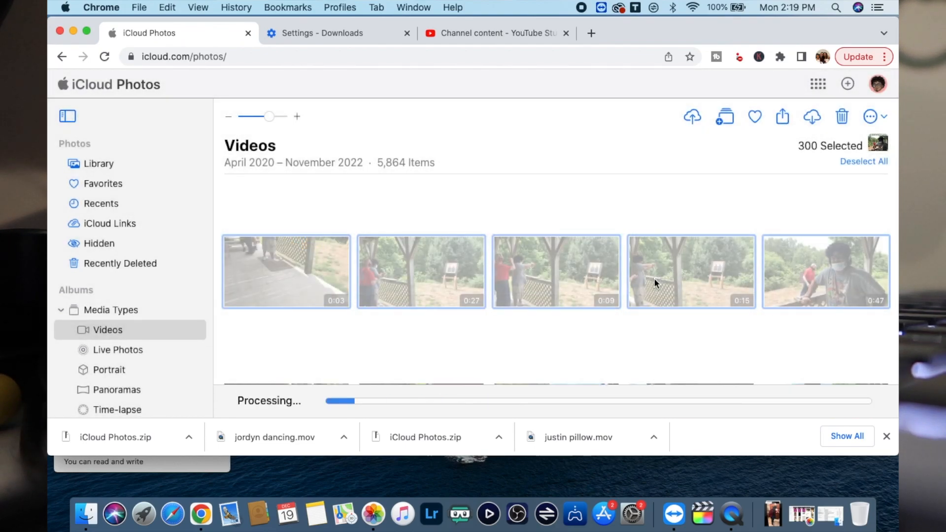